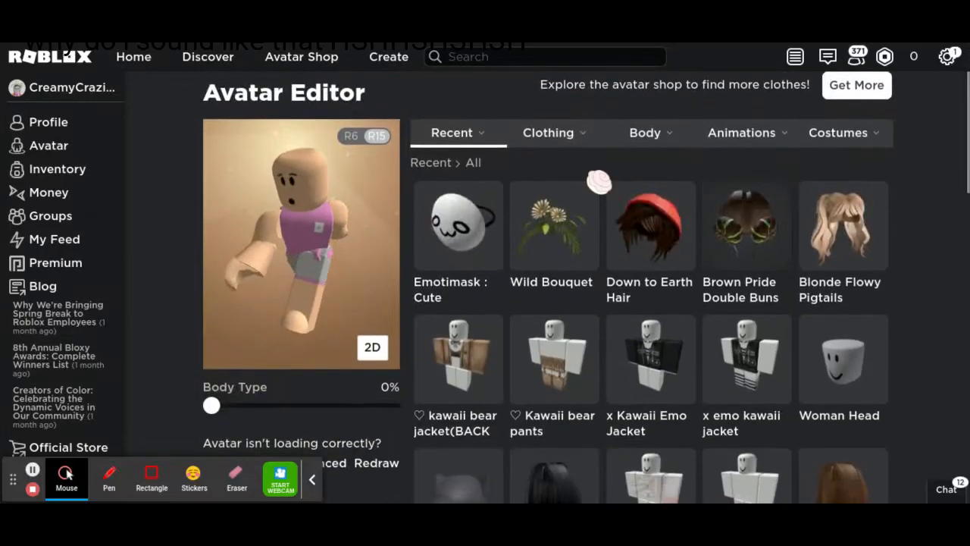
Try the unloading Hat list, return to Recent, and show the Clothing categories
click(548, 132)
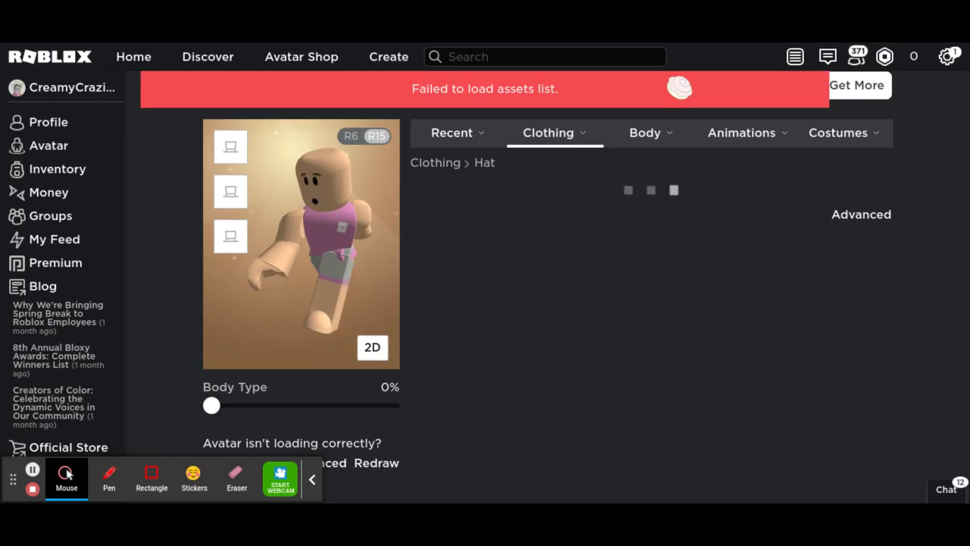
click(451, 133)
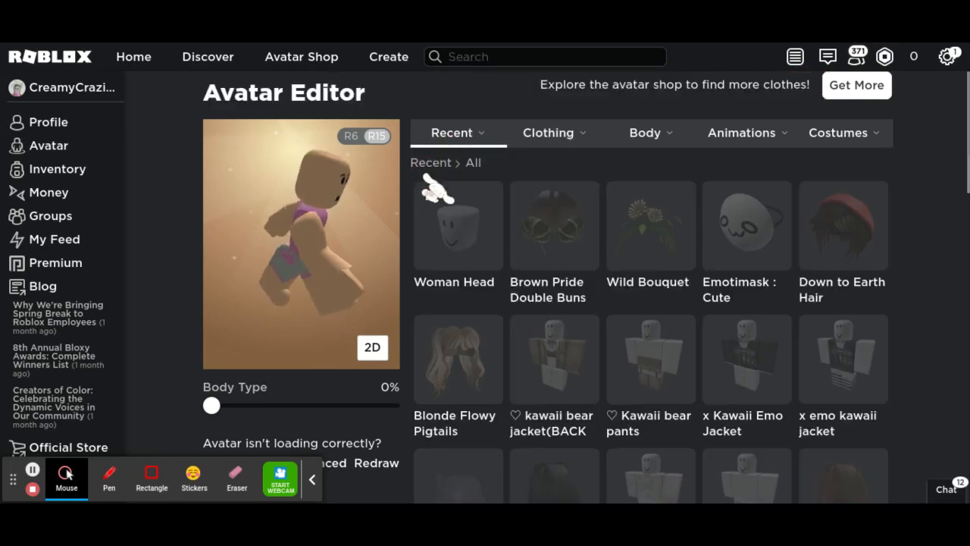
scroll(down, 3)
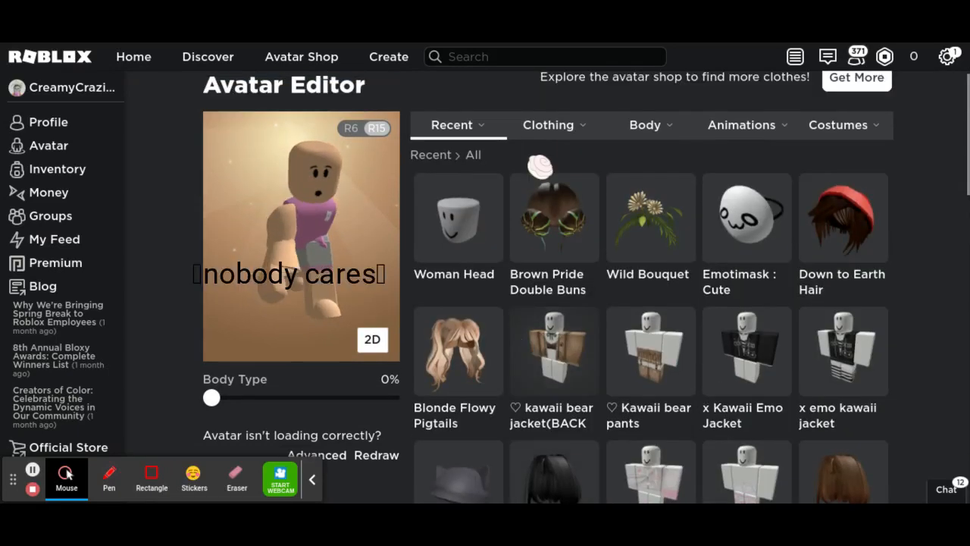
click(548, 124)
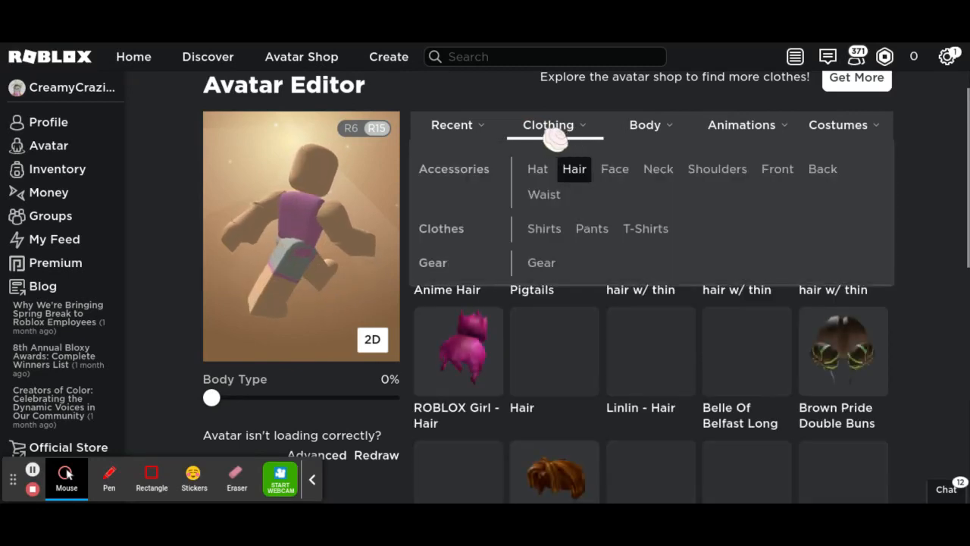
Equip the white Fluffy Aesthetic bunny hat from Clothing > Hat
click(536, 169)
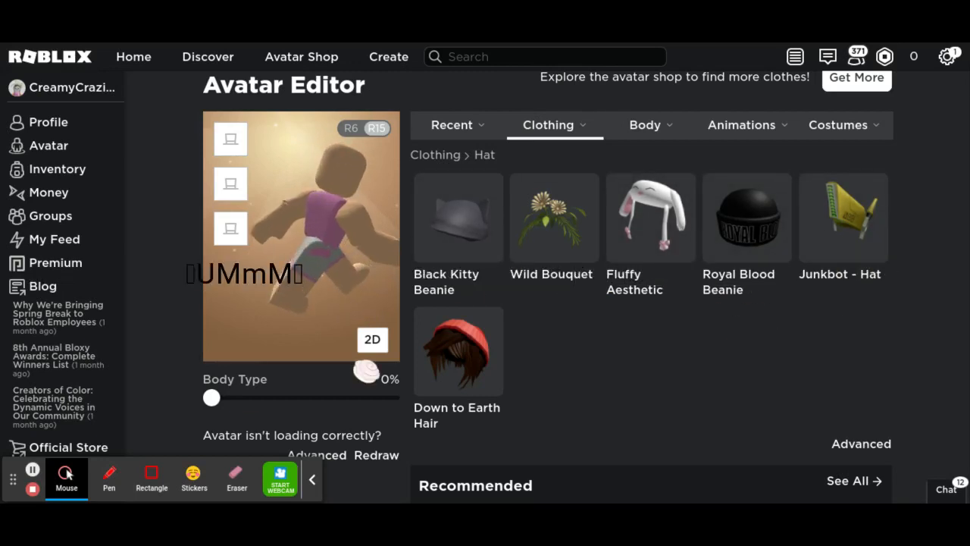
click(650, 218)
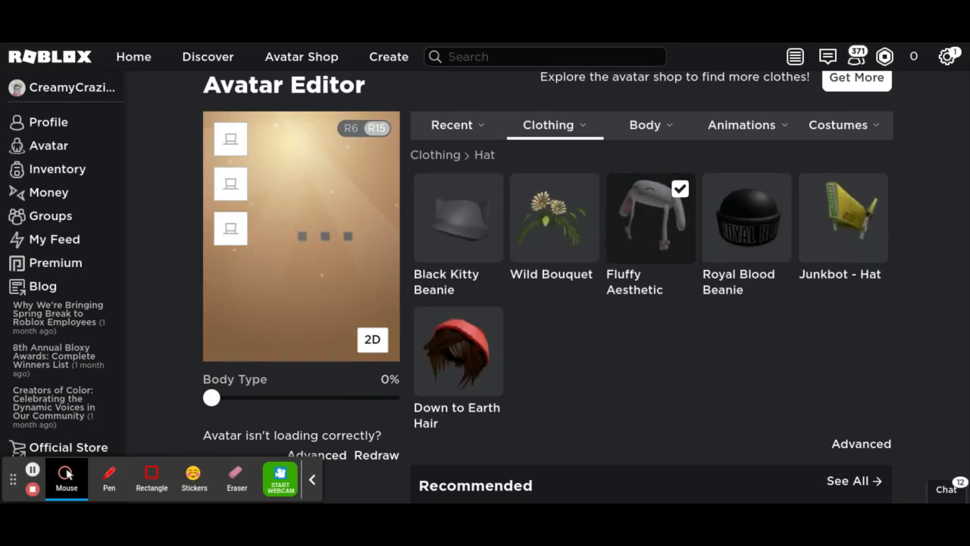
click(193, 478)
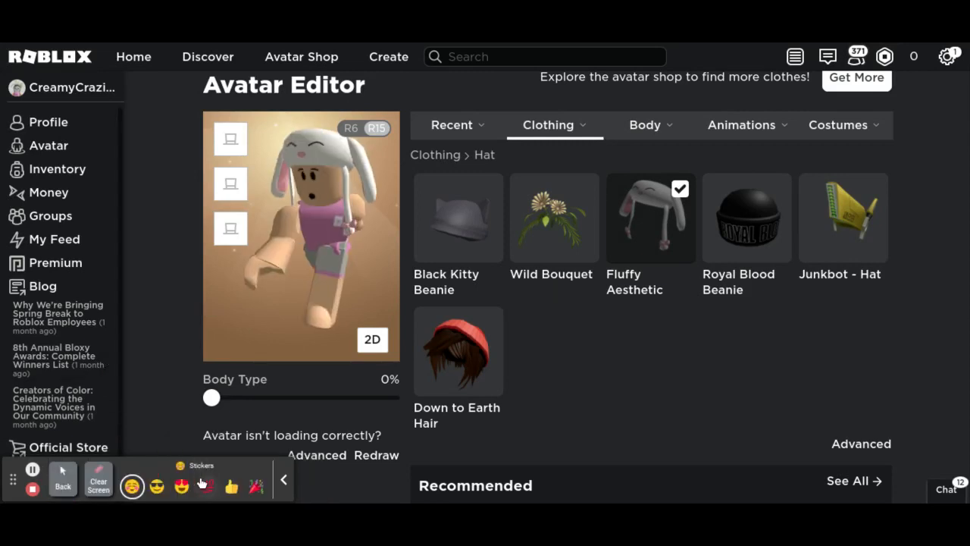
click(156, 485)
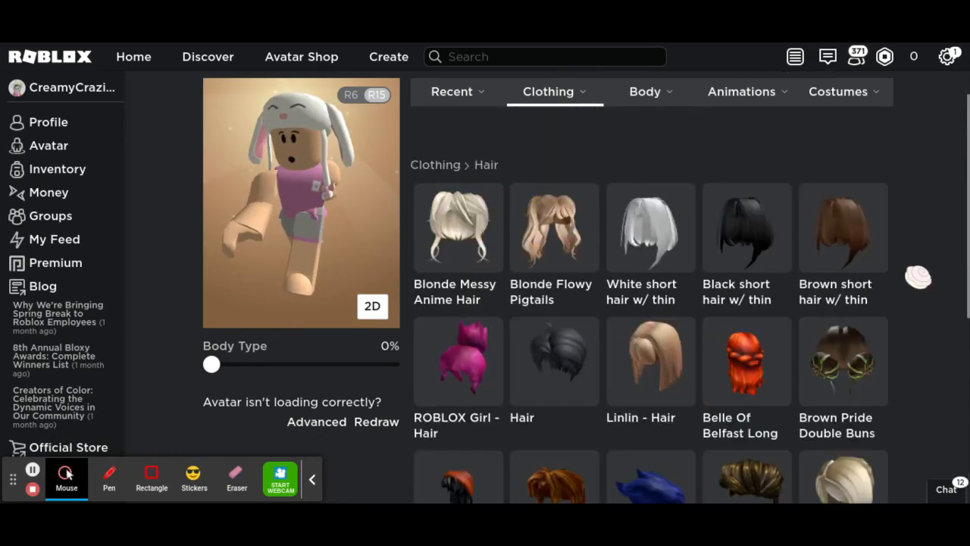
Scroll the hair list and equip Black short hair w/ thin bangs
scroll(down, 3)
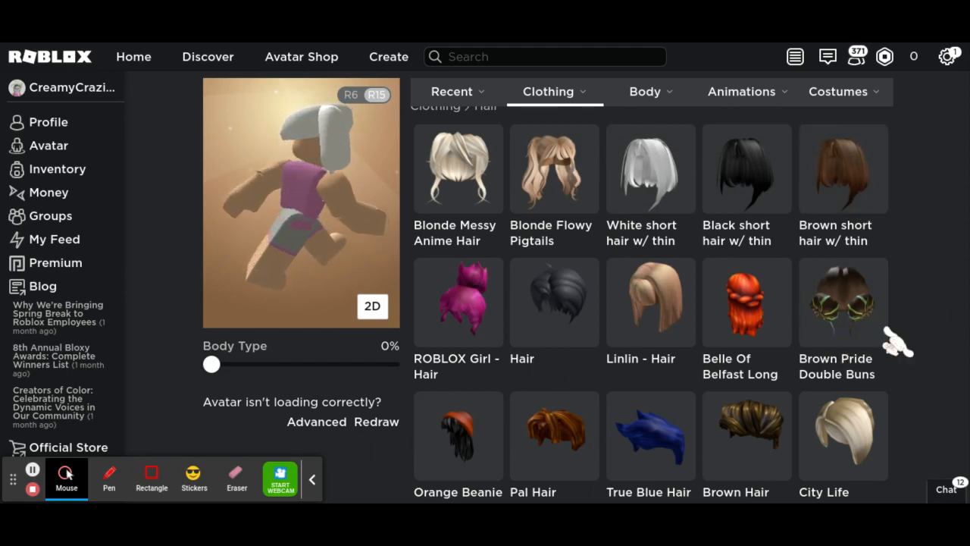
scroll(down, 3)
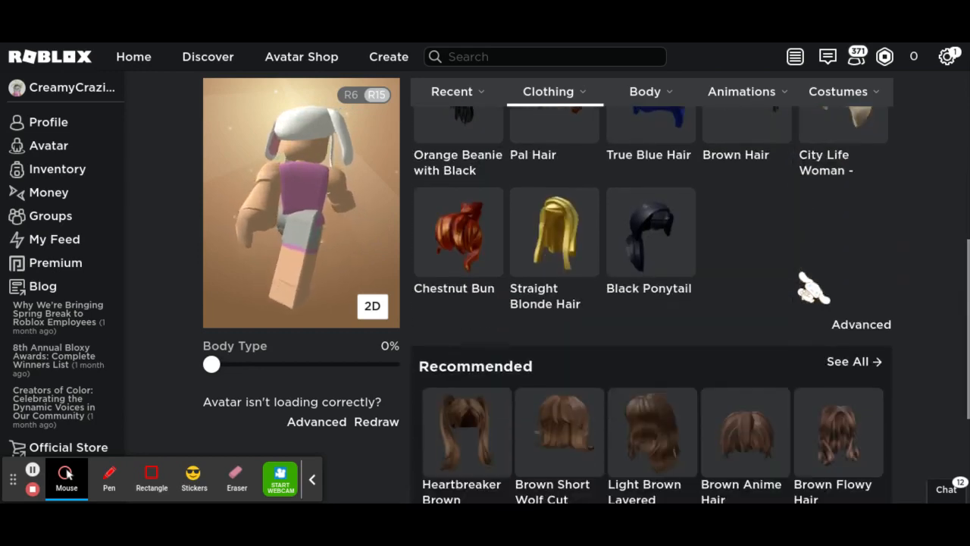
scroll(up, 3)
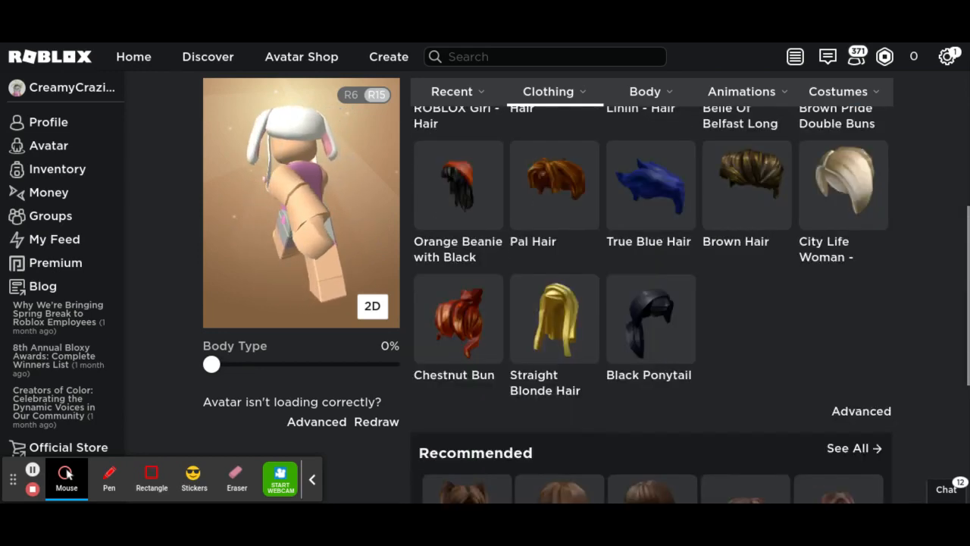
scroll(up, 3)
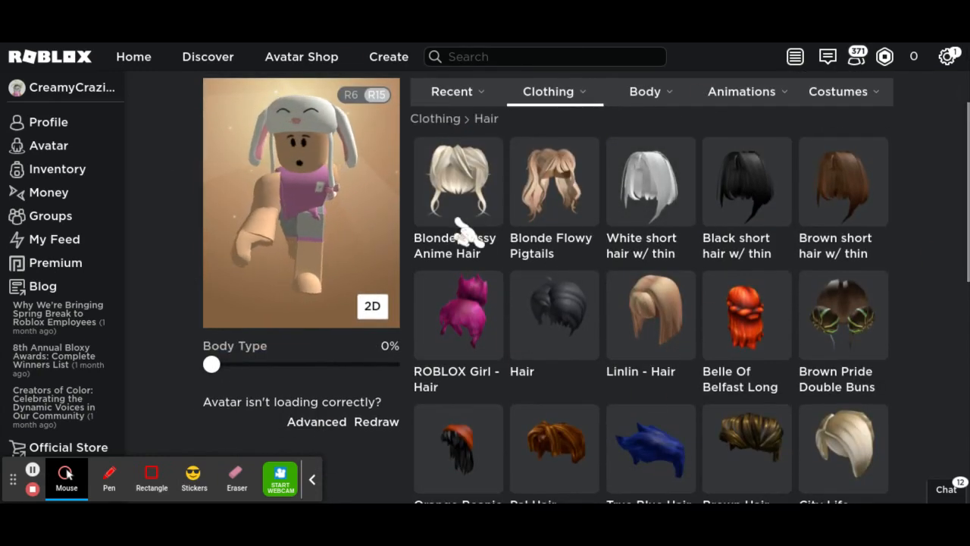
scroll(down, 3)
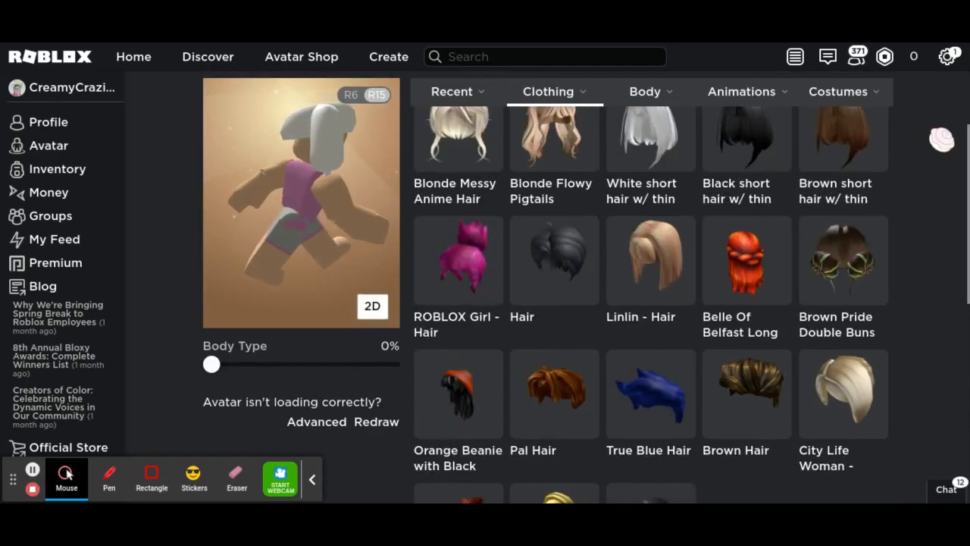
click(745, 135)
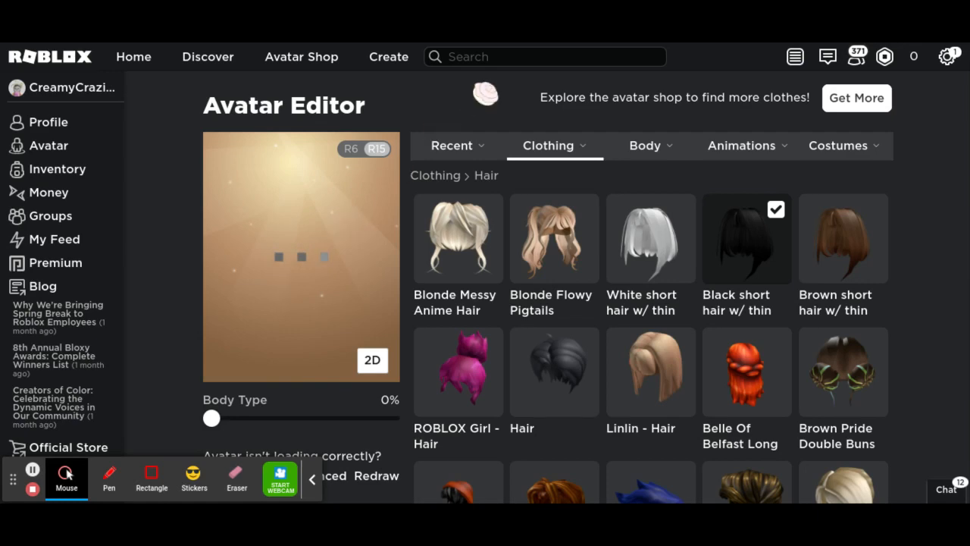
Scroll the hair list again and bring up the Clothing categories
scroll(down, 3)
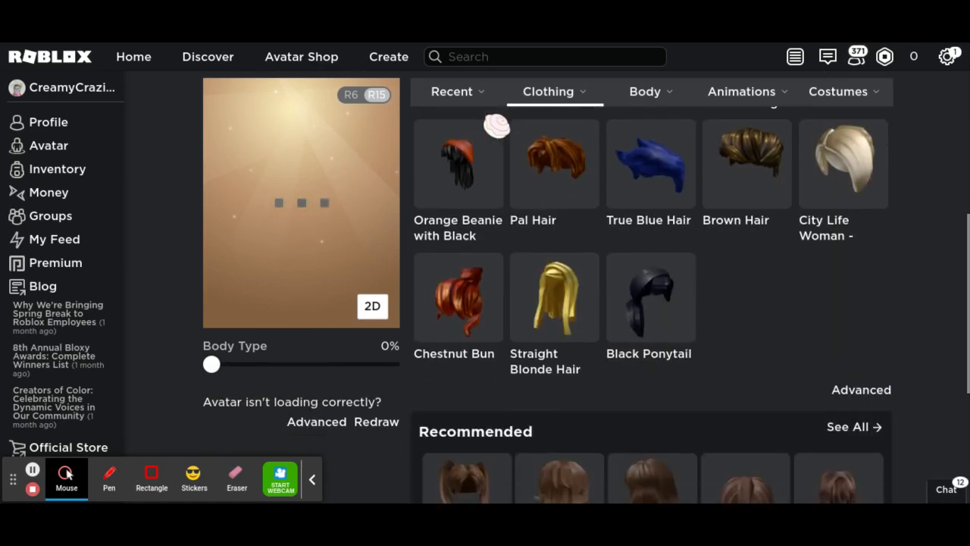
scroll(down, 3)
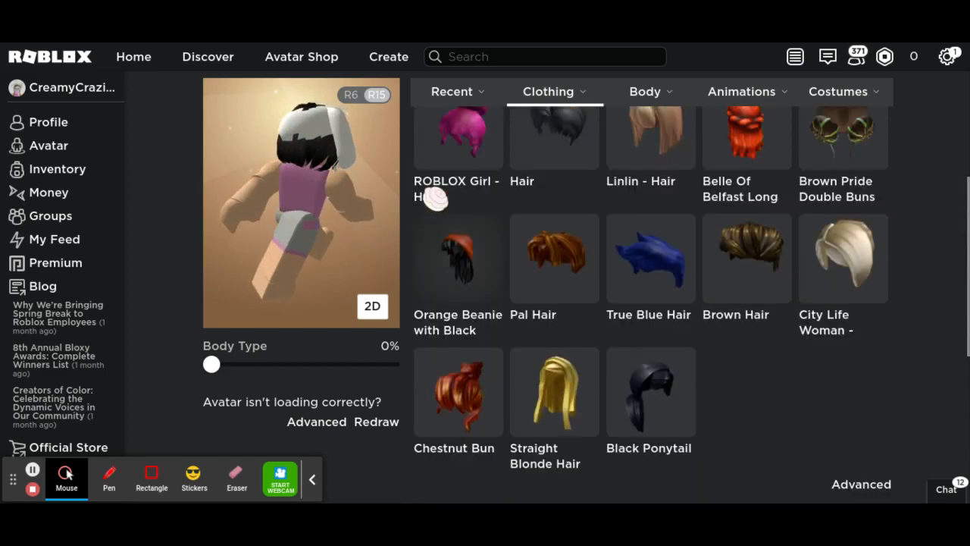
scroll(up, 3)
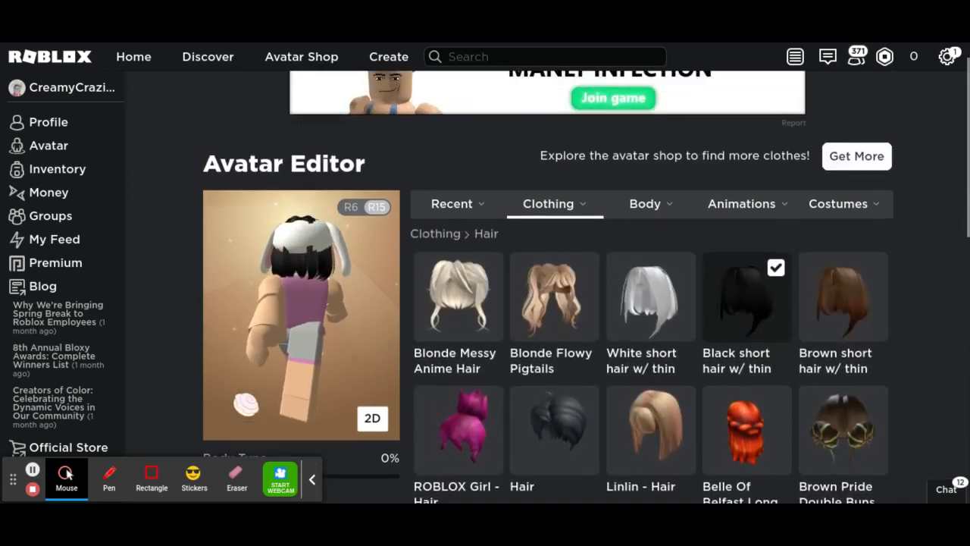
click(548, 203)
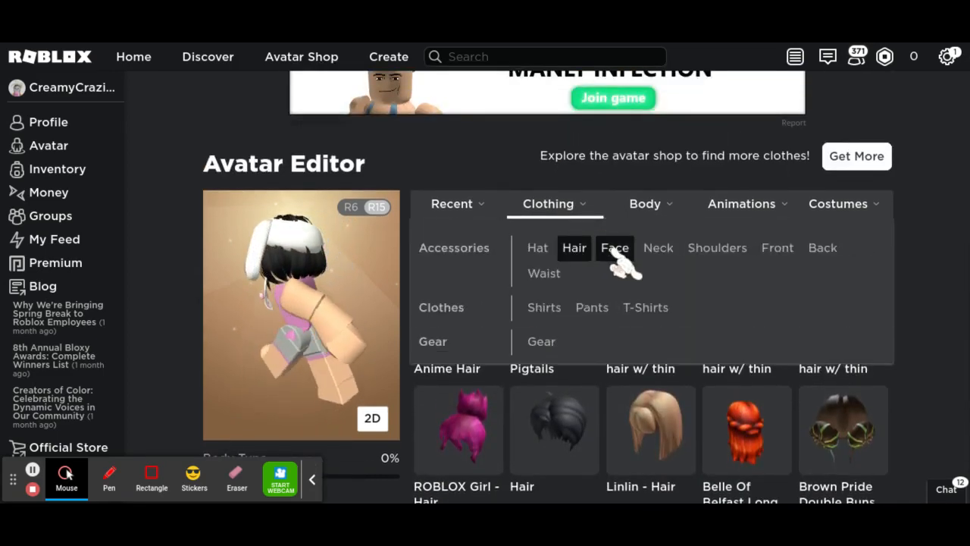
Equip the Emotimask : Cute mask from Clothing > Face, then open the Body dropdown
click(614, 248)
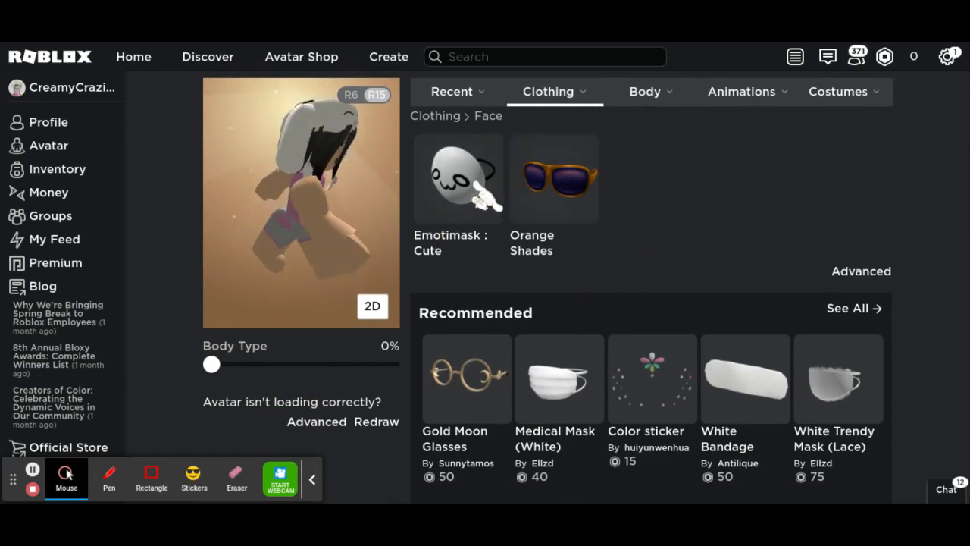
click(457, 177)
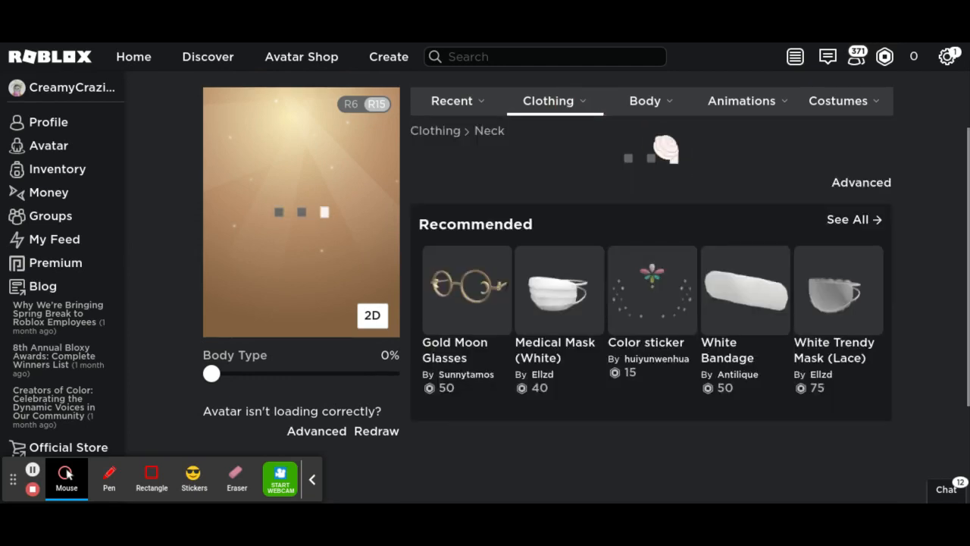
click(645, 101)
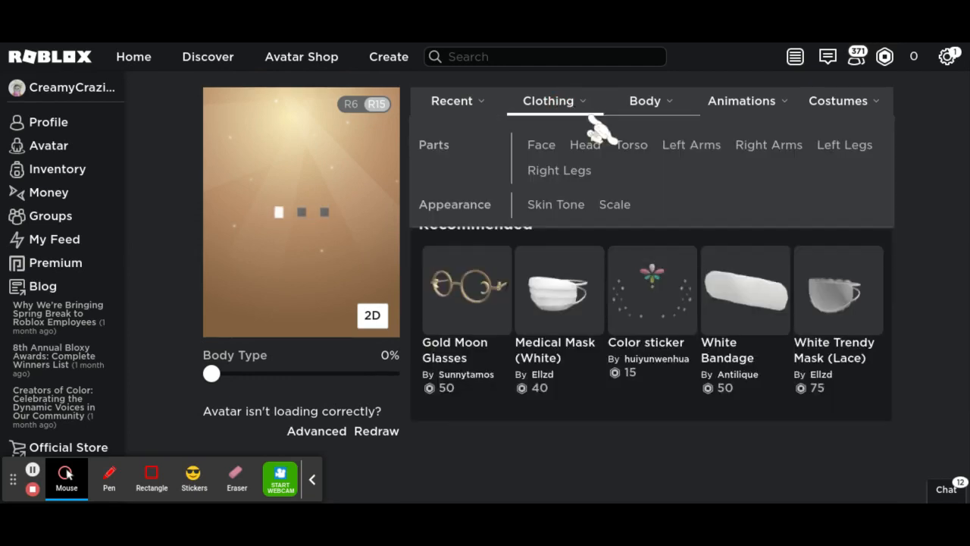
click(548, 100)
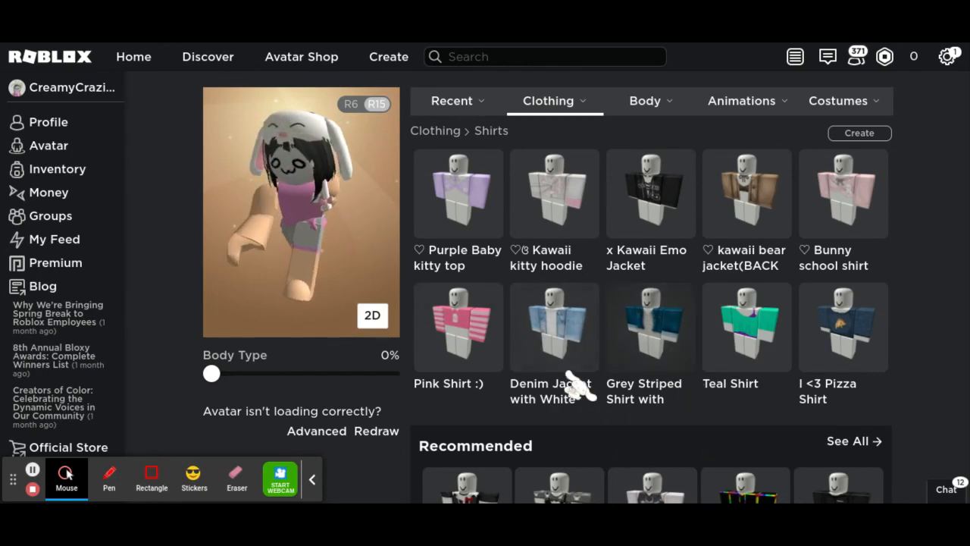
Equip the black x Kawaii Emo Jacket shirt and reopen the Clothing categories
scroll(down, 3)
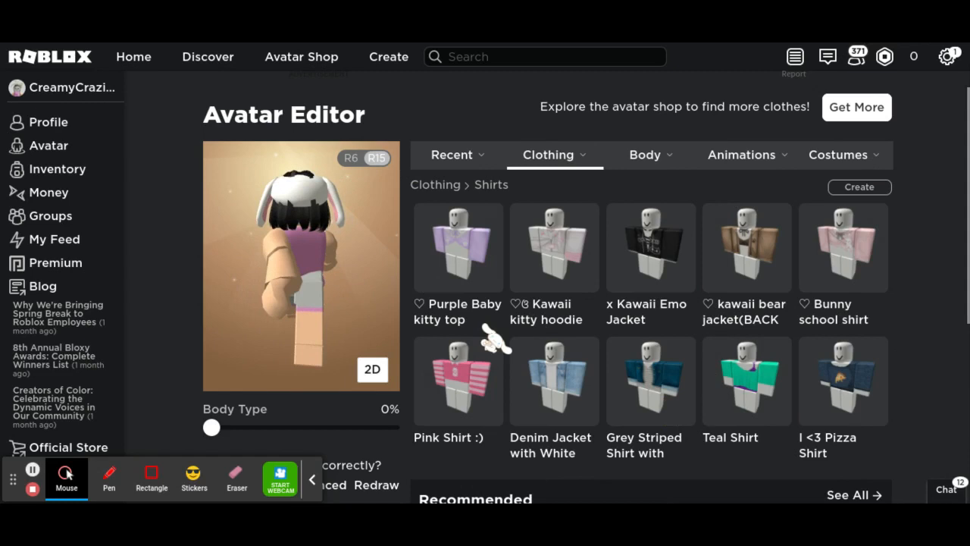
click(650, 247)
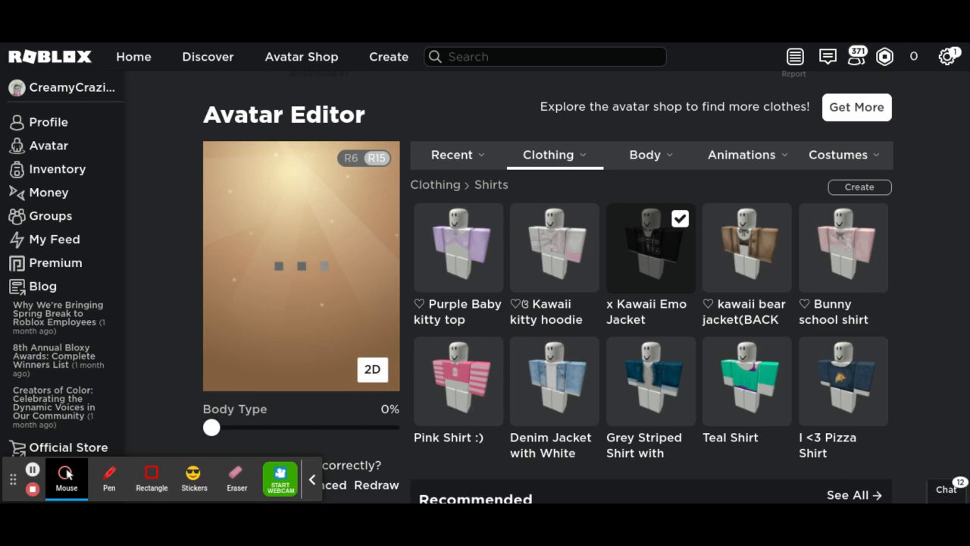
click(554, 155)
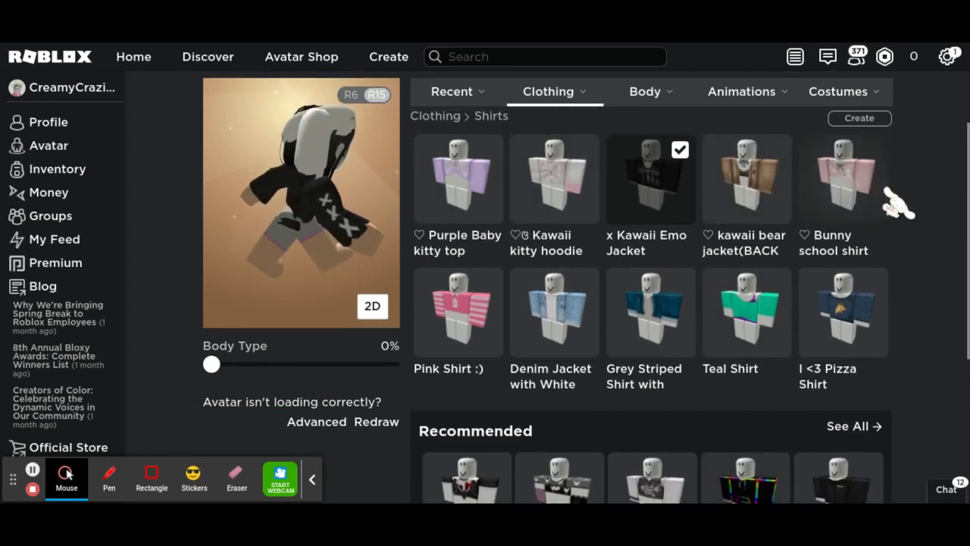
click(553, 91)
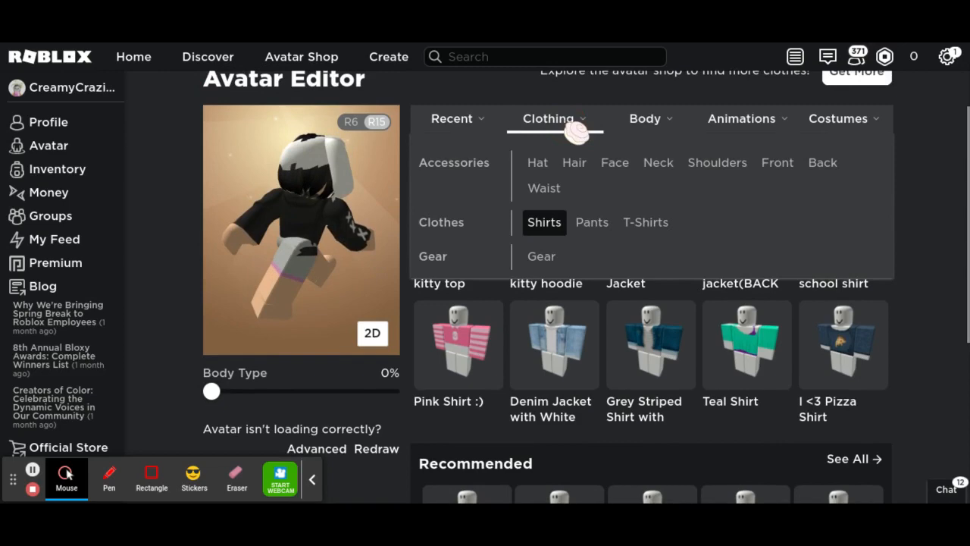
Equip the Purple Fluffy shorts from Pants and reopen the Clothing categories
click(591, 222)
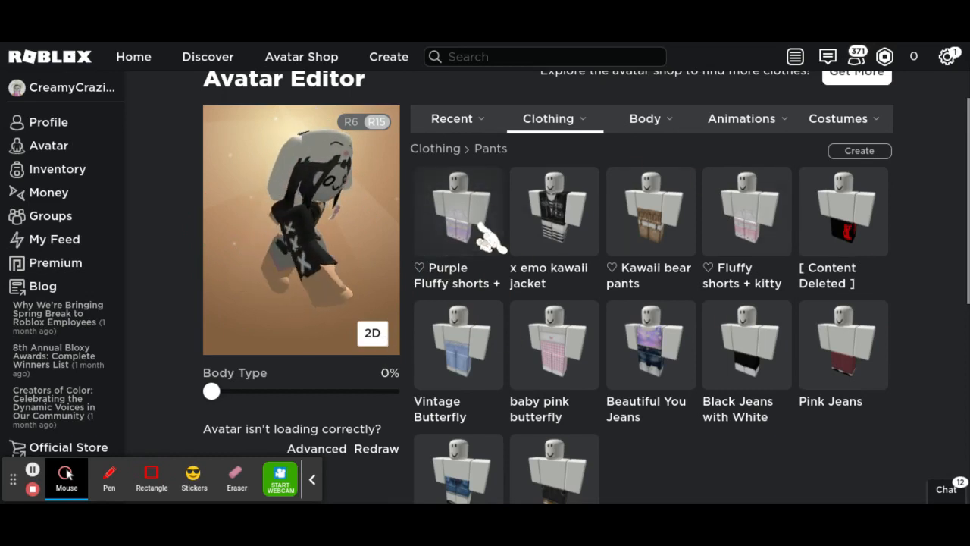
click(457, 210)
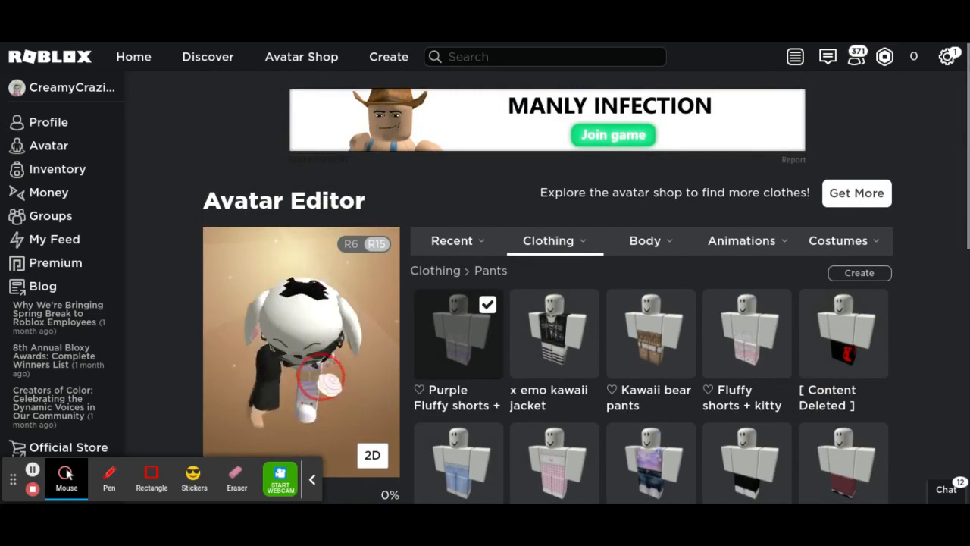
click(554, 240)
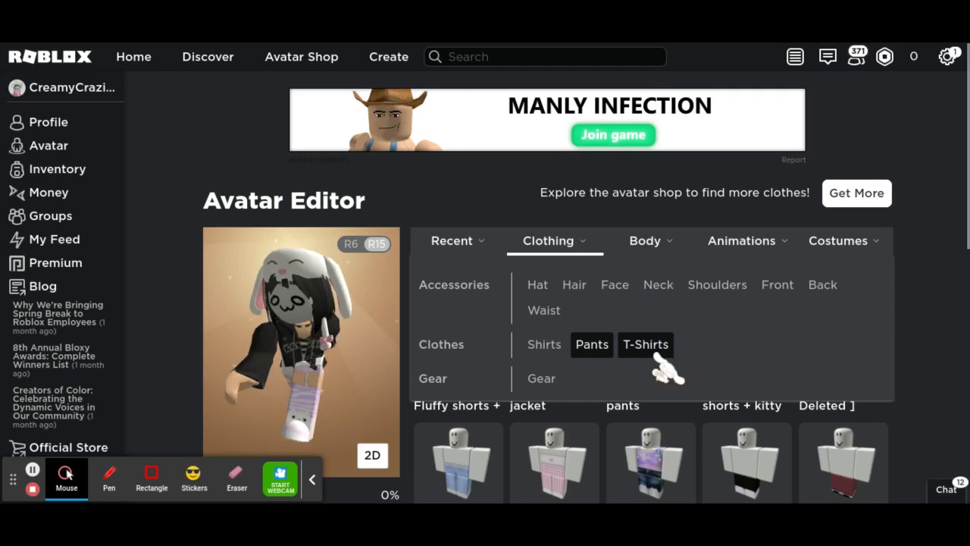
Show the owned T-shirts collection and scroll through it
click(644, 344)
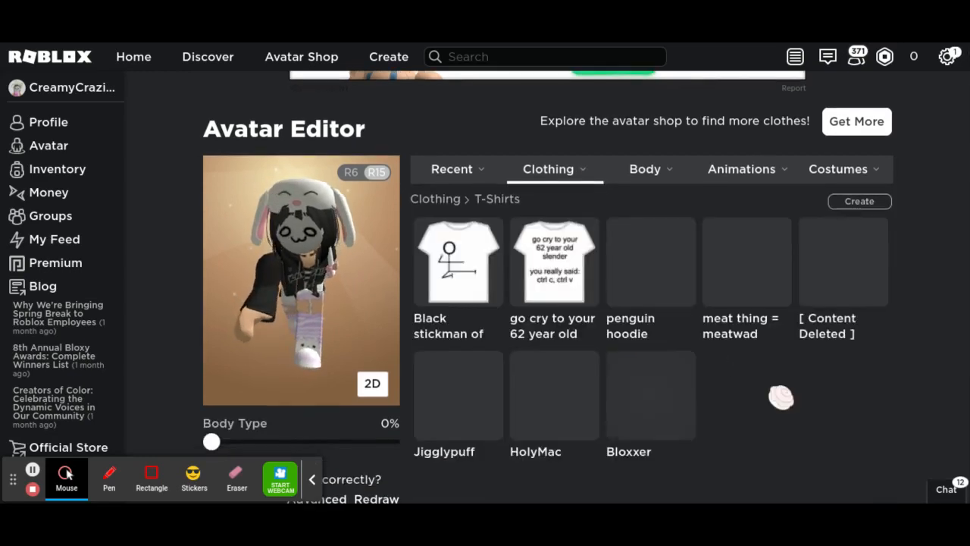
scroll(down, 3)
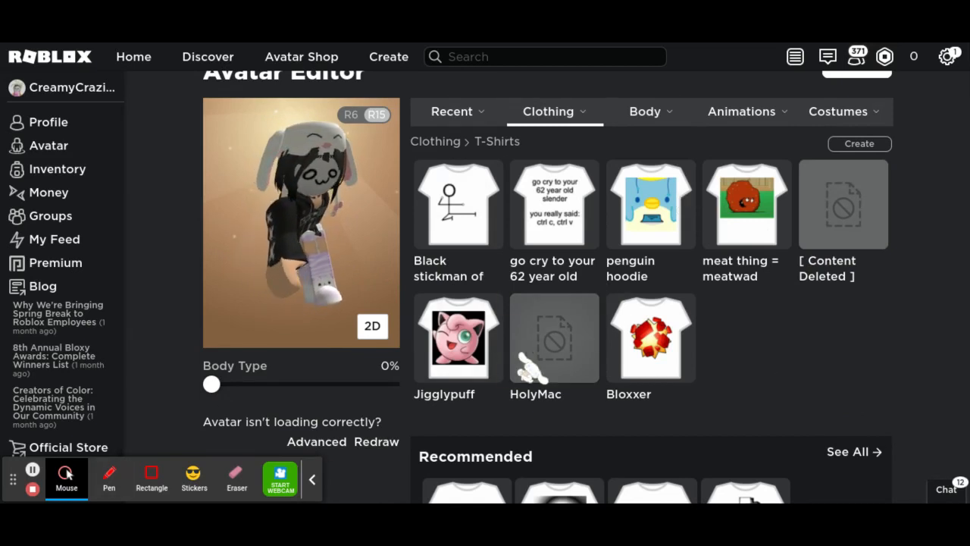
click(554, 338)
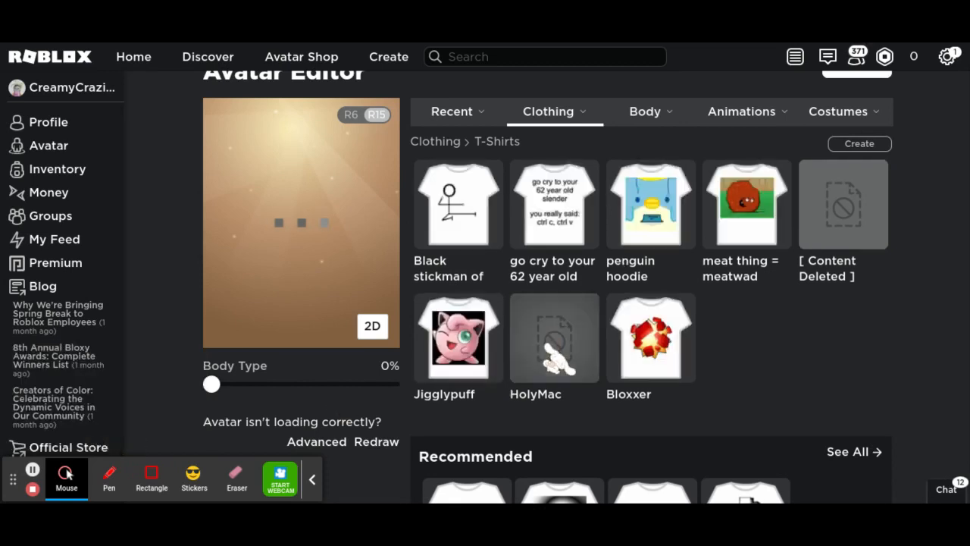
Switch between the Clothing and Body dropdowns, then close them on T-shirts
click(548, 111)
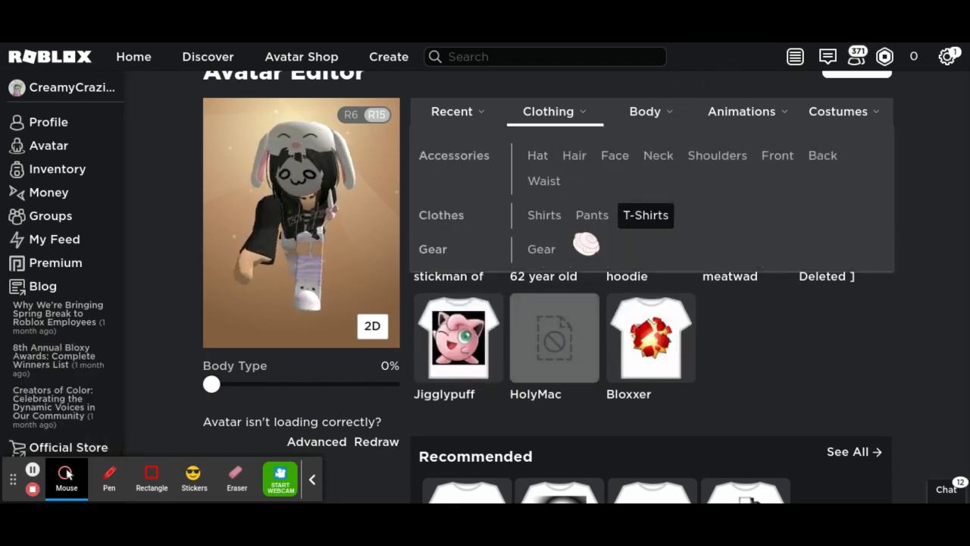
click(645, 215)
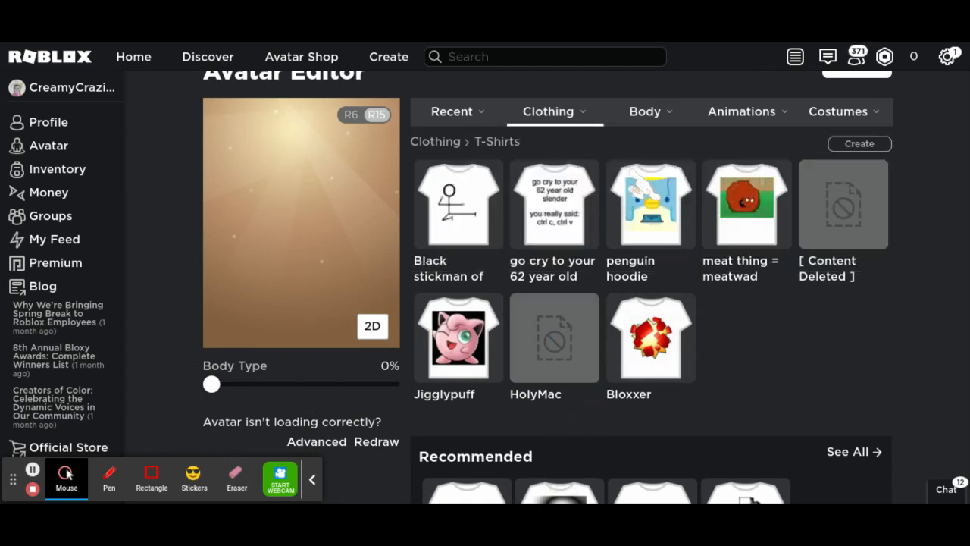
click(644, 111)
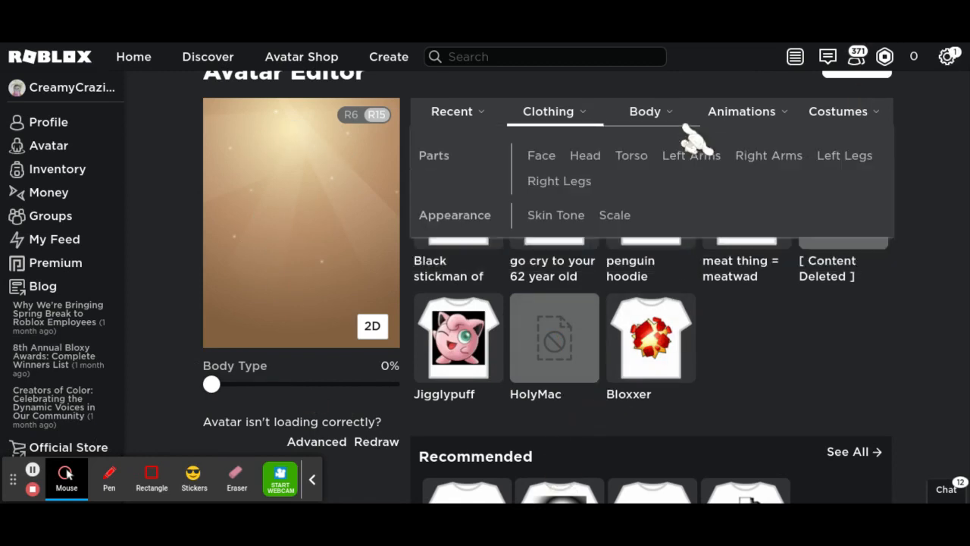
click(547, 111)
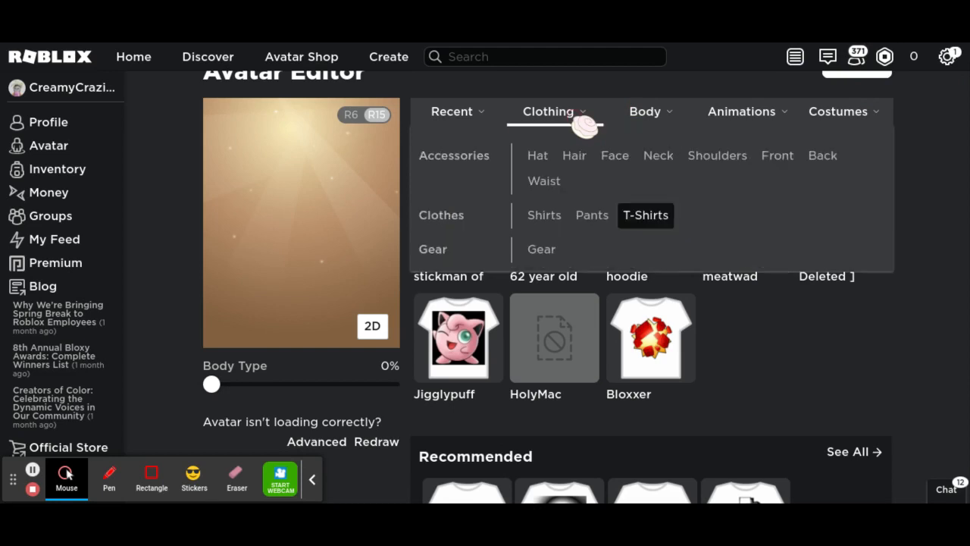
click(645, 111)
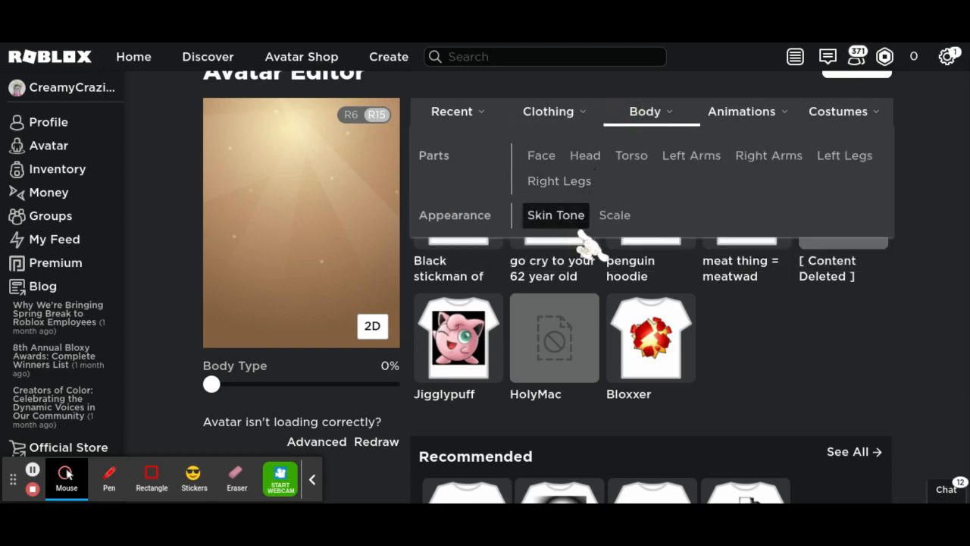
mouse_move(591, 239)
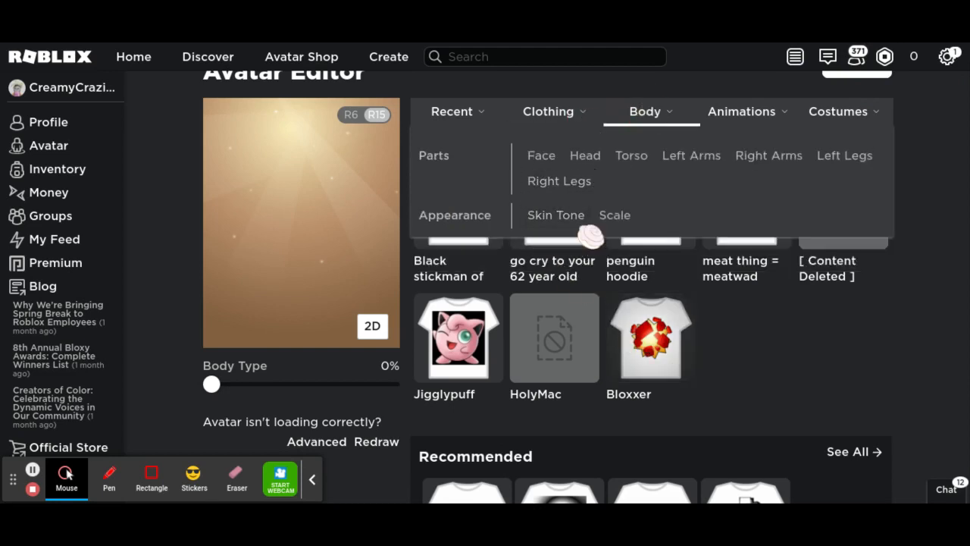
click(548, 111)
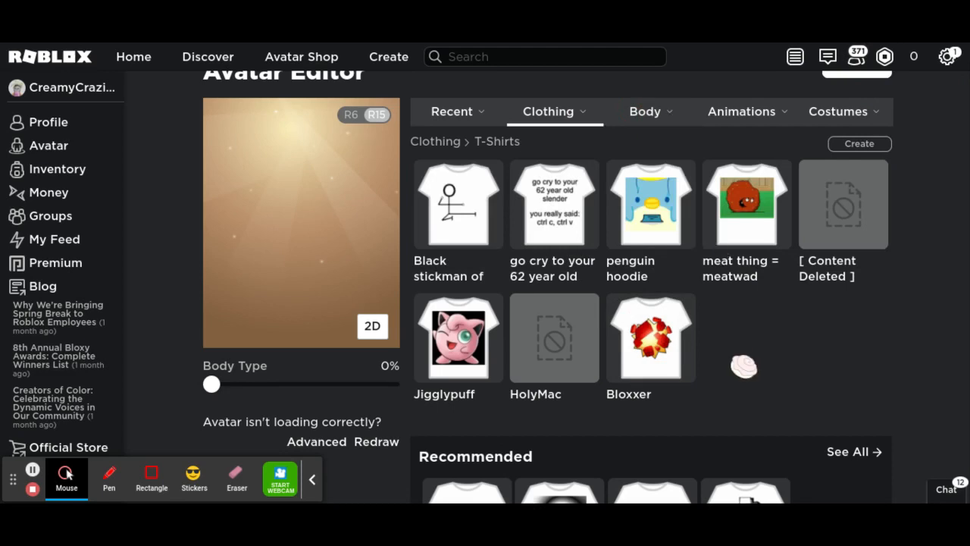
mouse_move(193, 477)
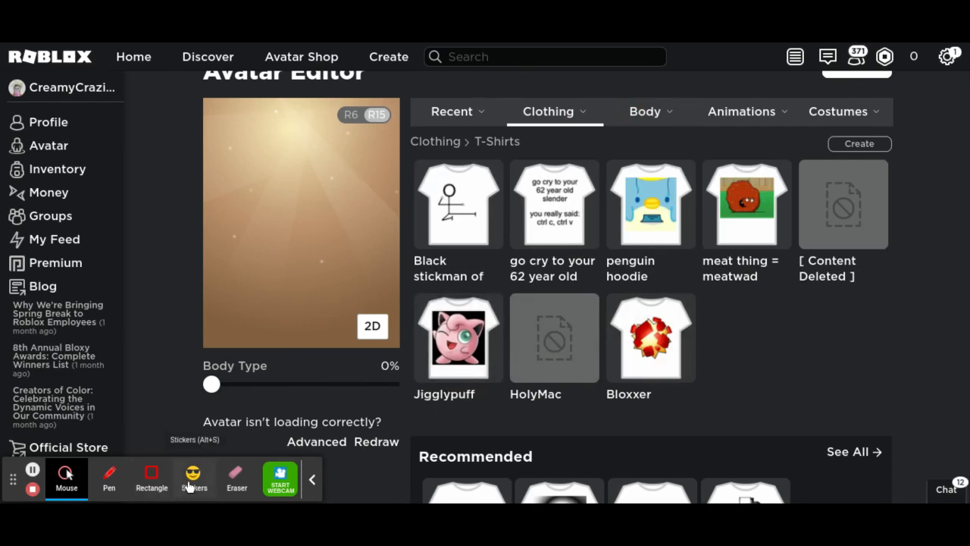
click(194, 477)
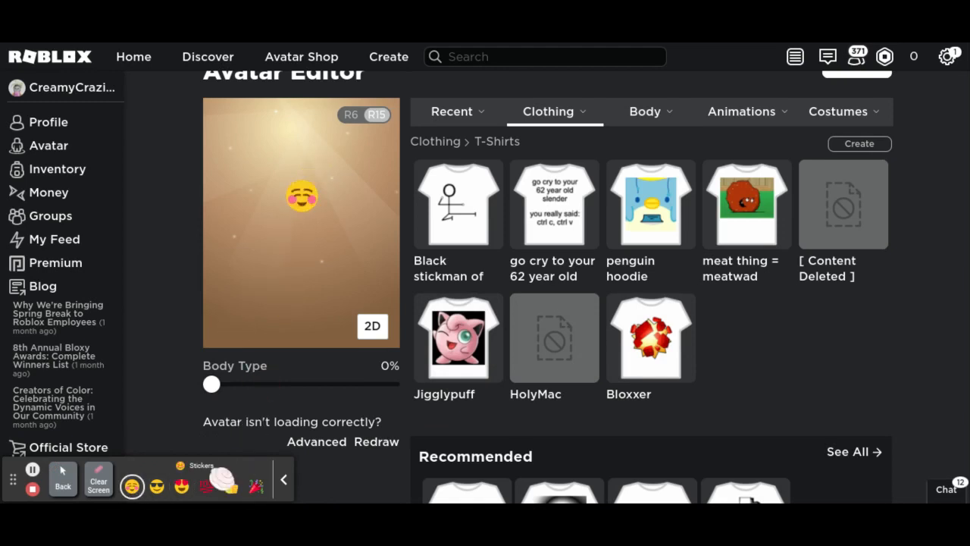
click(231, 486)
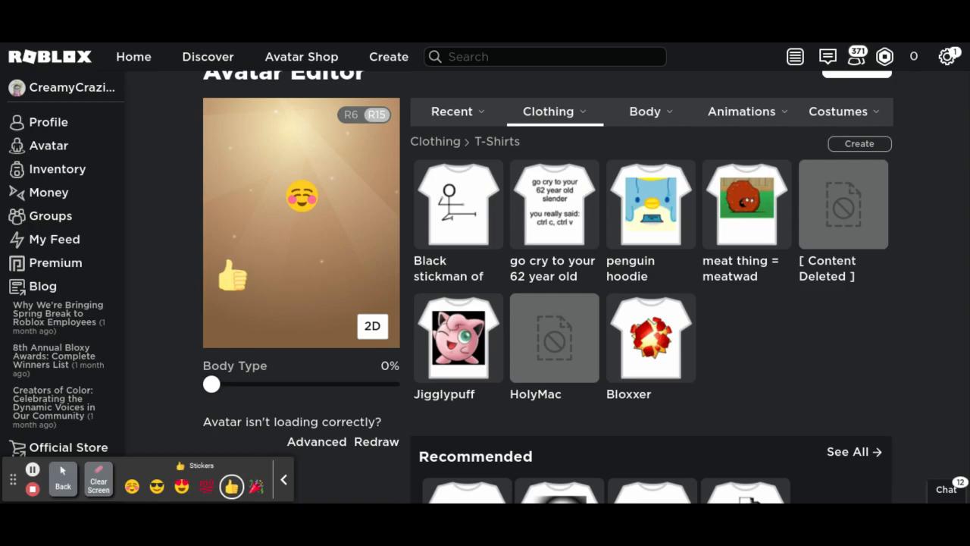